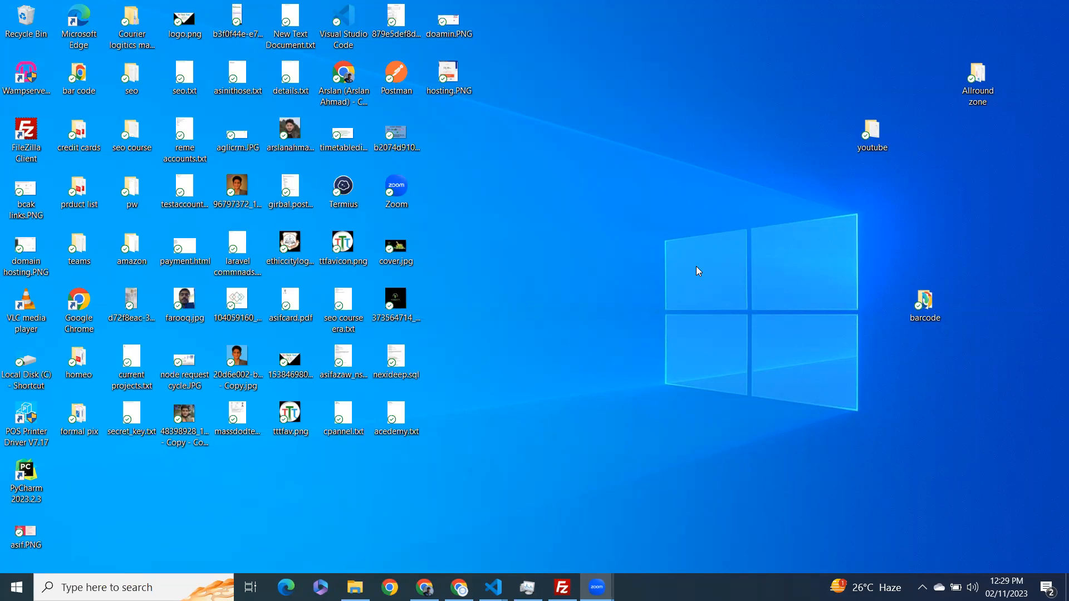
Step: Launch Command Prompt via the 'cmd' search and start the Python 3.12 interpreter
left_click(396, 419)
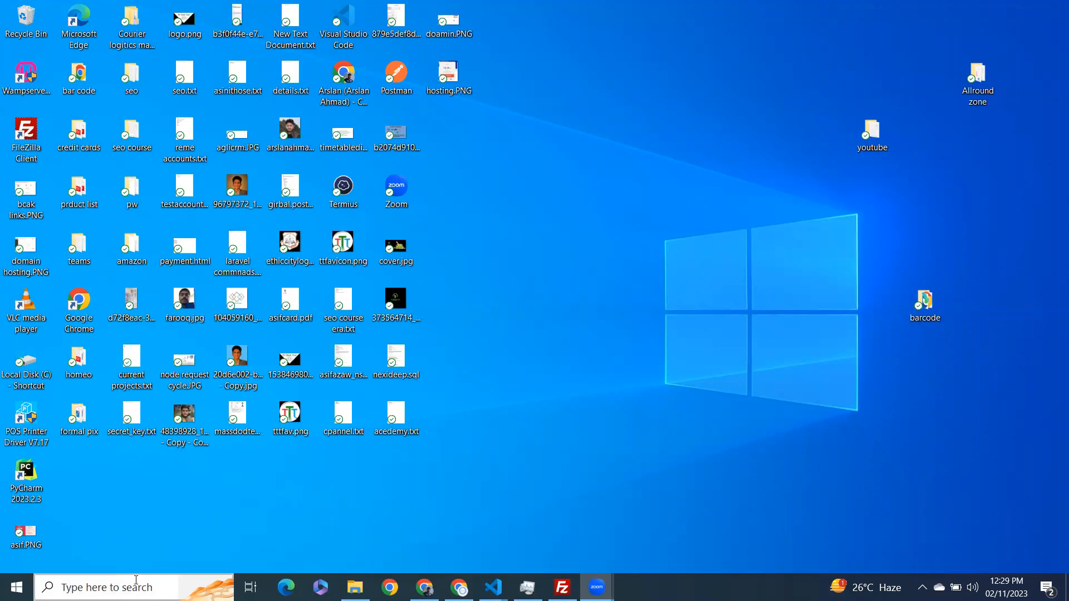
type("cmd")
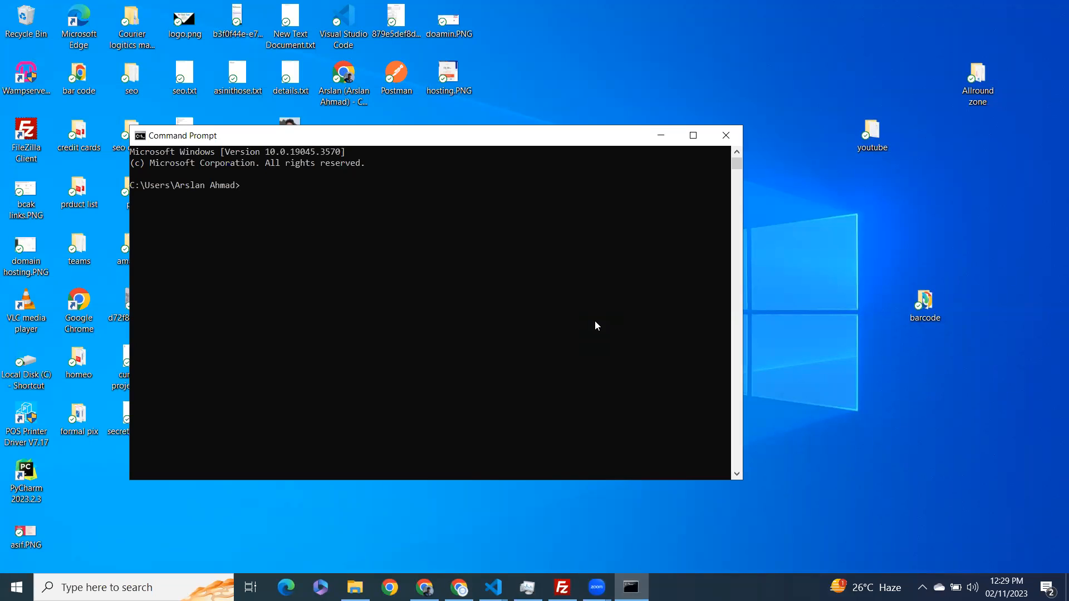
mouse_move(423, 243)
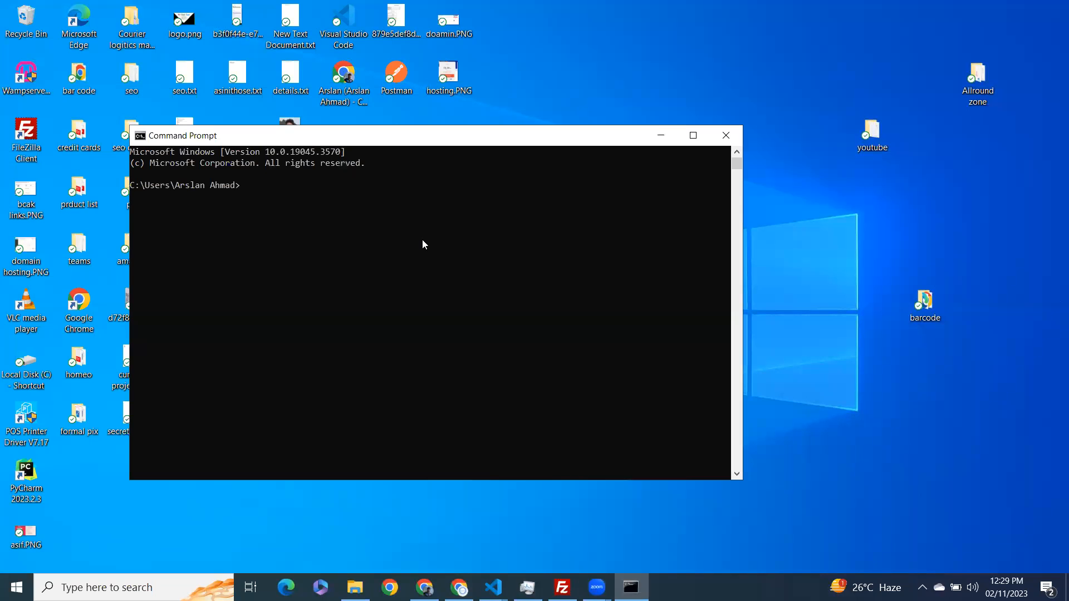
type("pa")
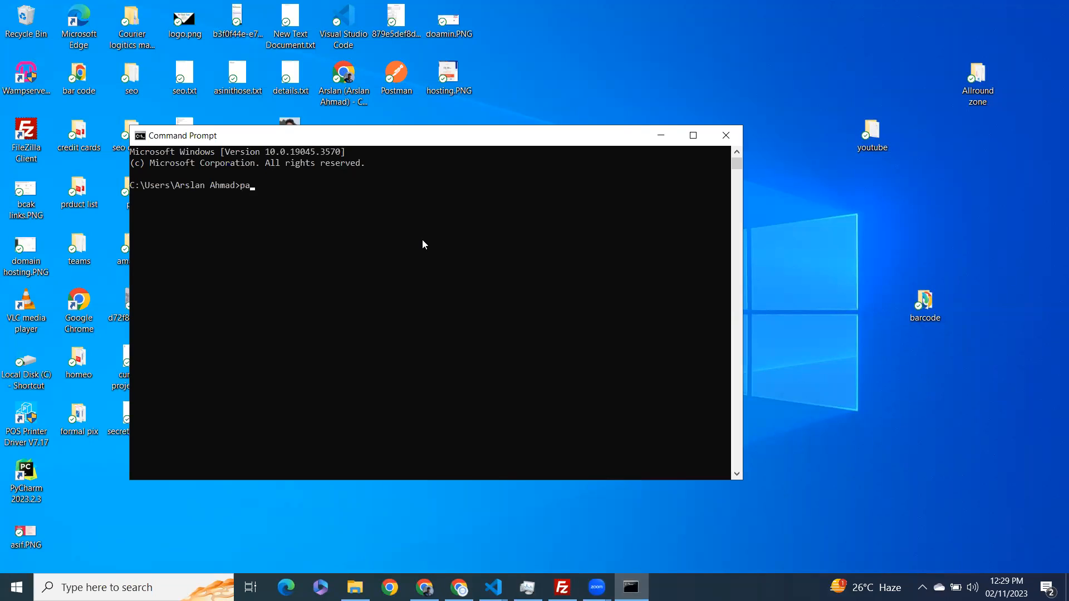
type("ython")
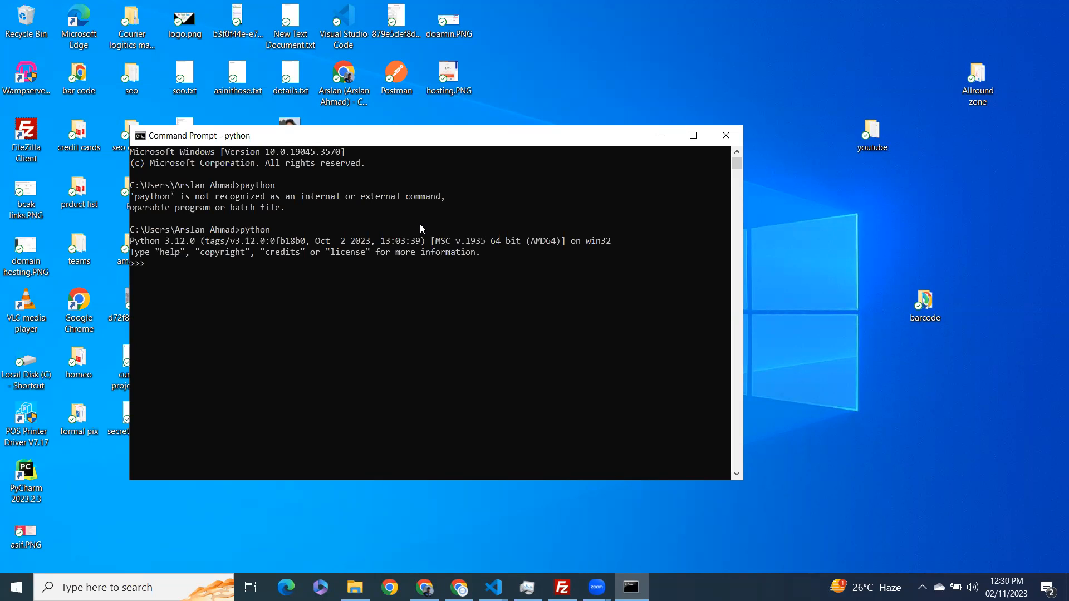
Step: Run 'import matplotlib' to get ModuleNotFoundError, then exit Python with Ctrl+Z
type("imprt")
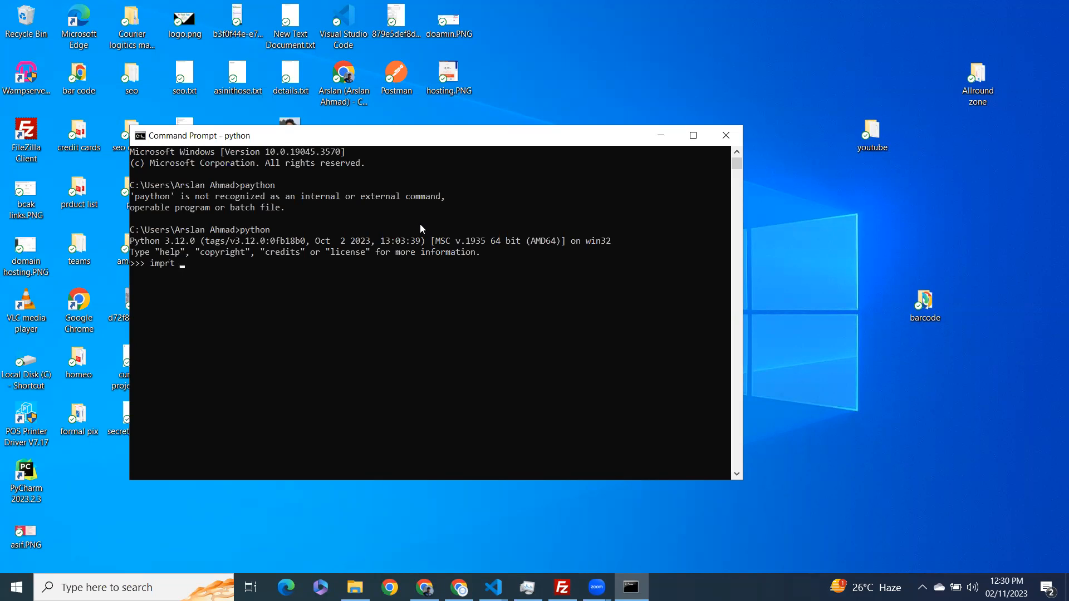
key("Backspace")
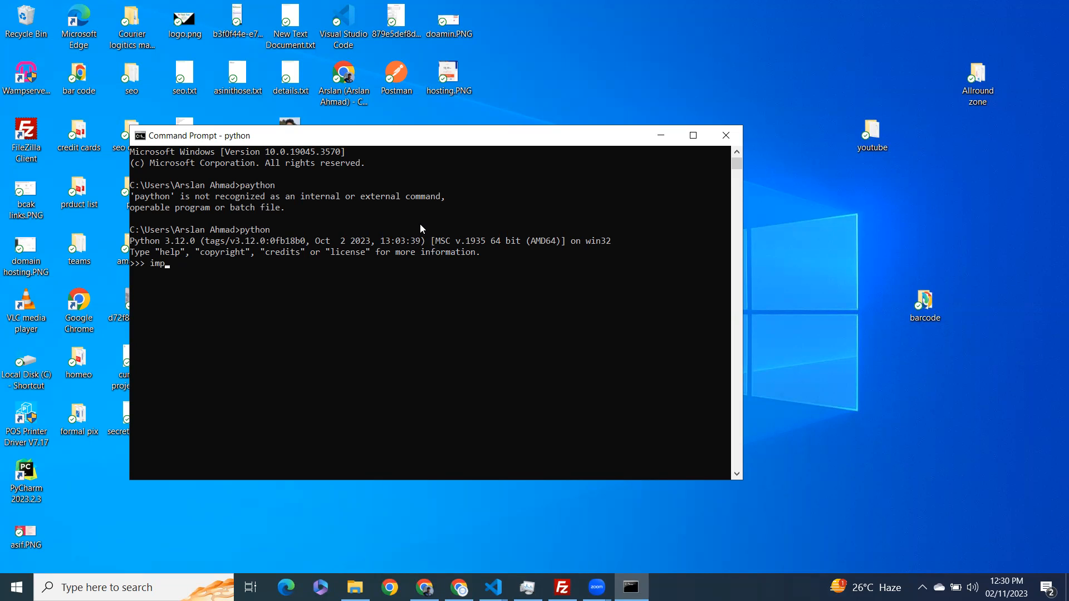
type("ort")
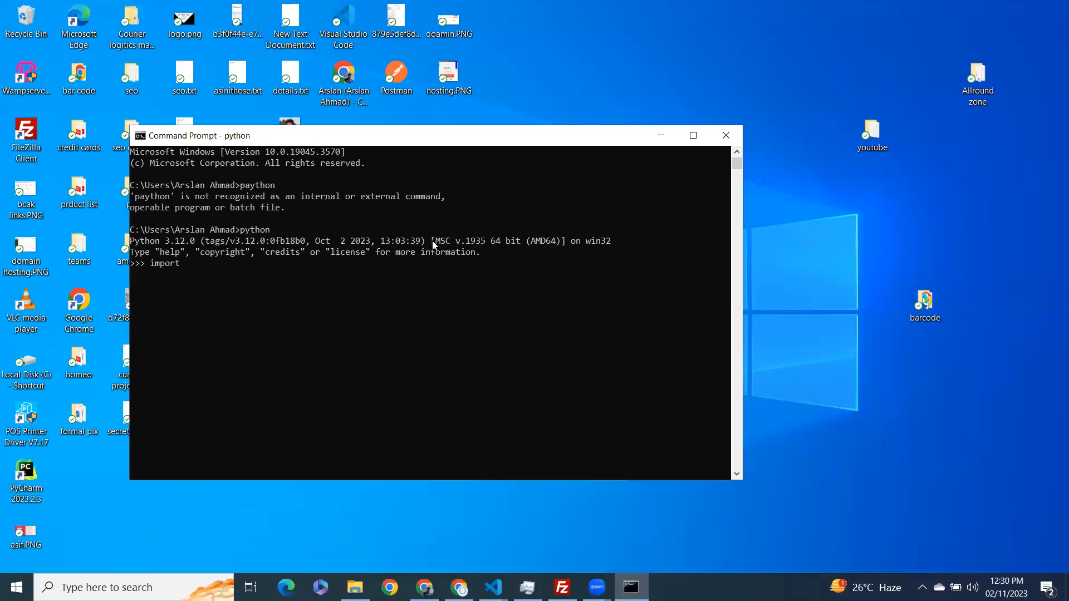
type("matplotlib")
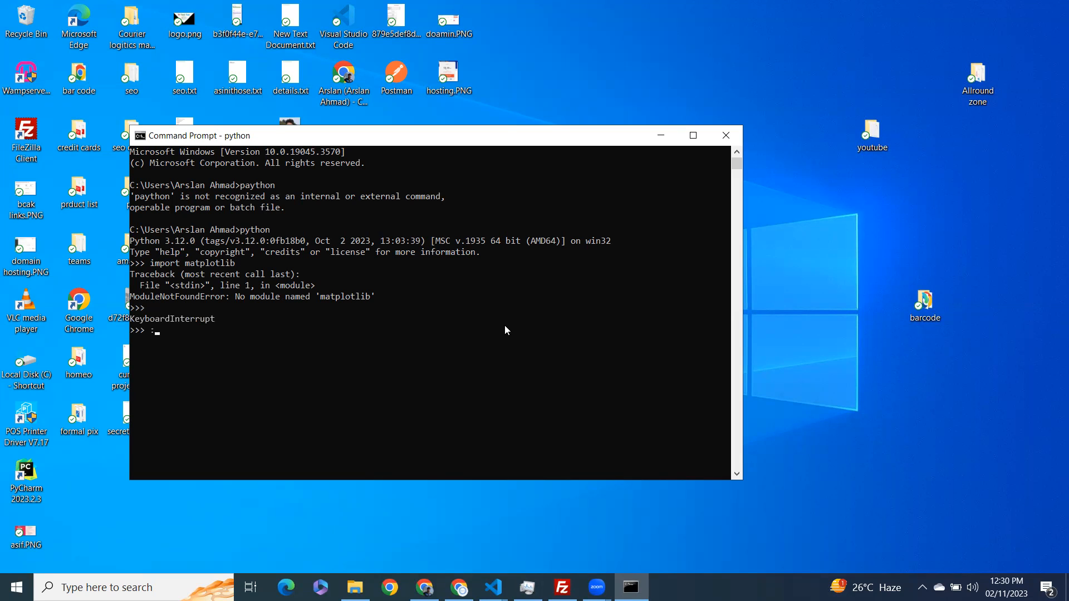
type("exit")
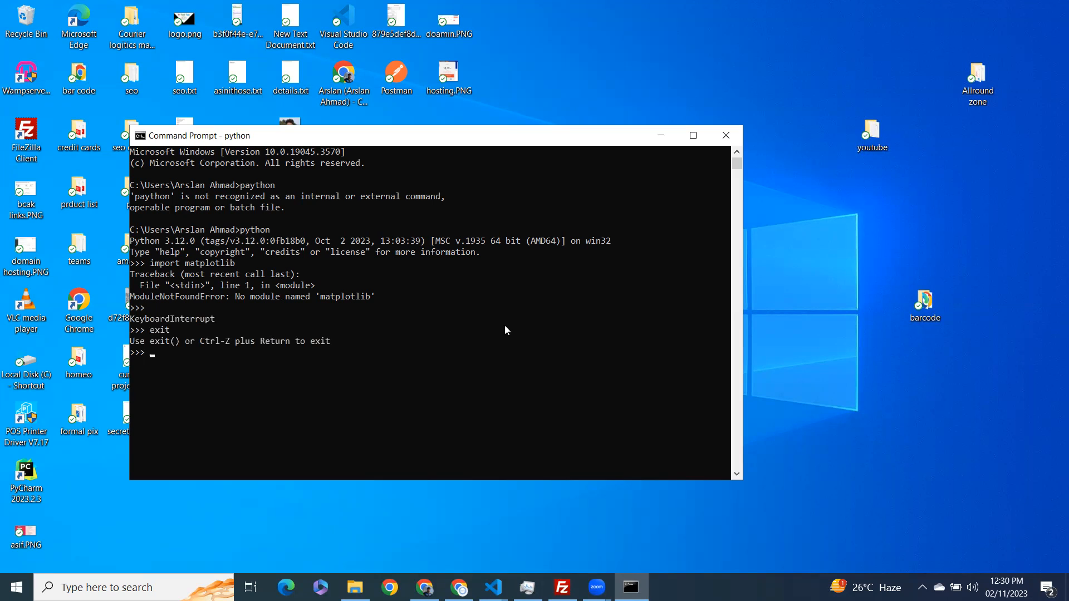
key("ctrl+z")
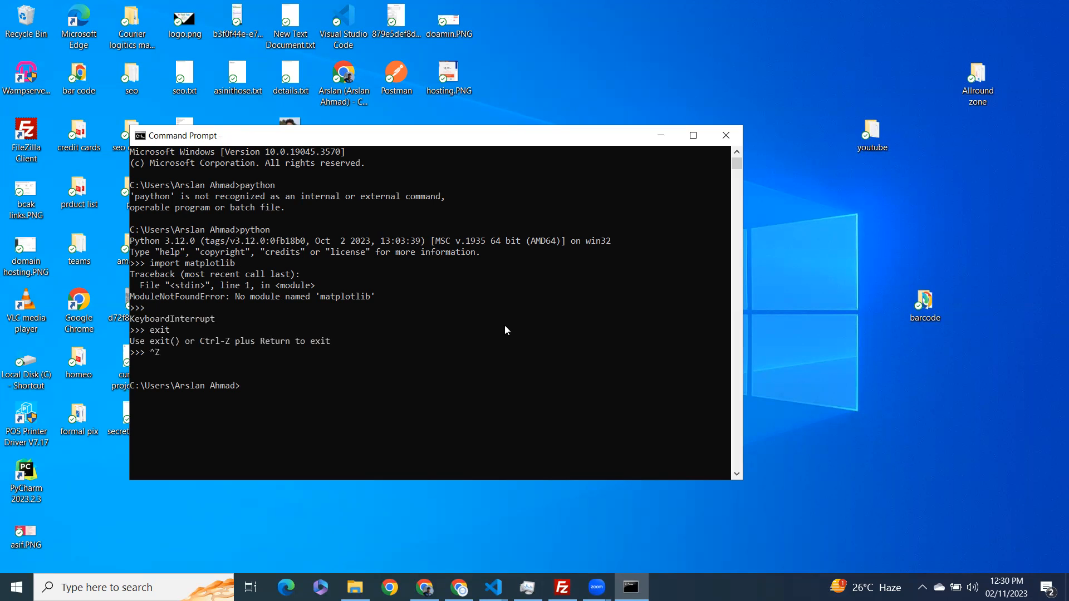
Step: Run 'pip install matplotlib' to install matplotlib and its dependencies such as numpy
type("pip install")
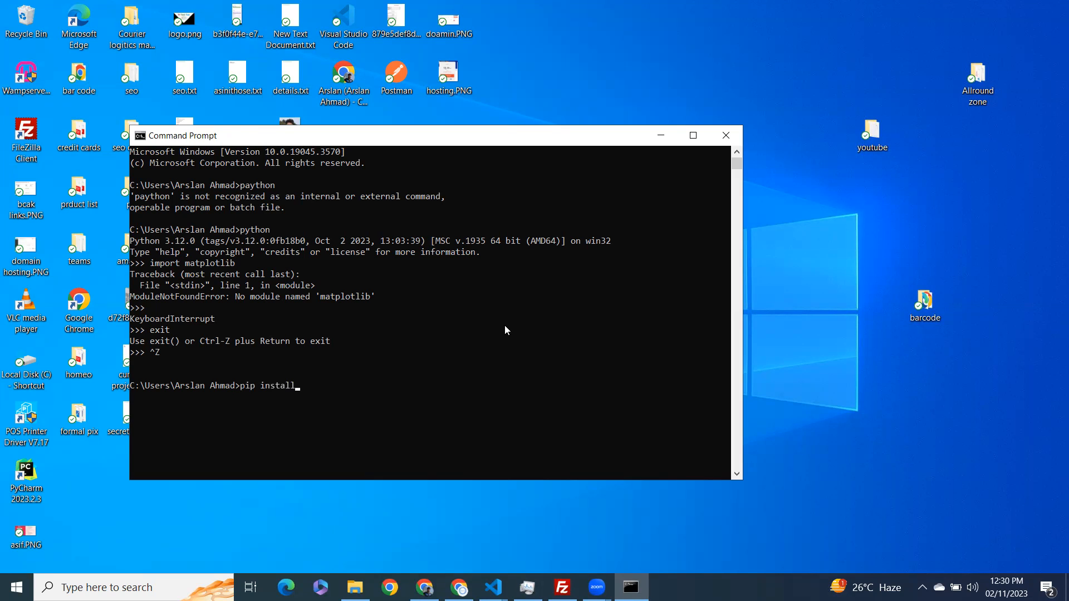
type("matplotlib")
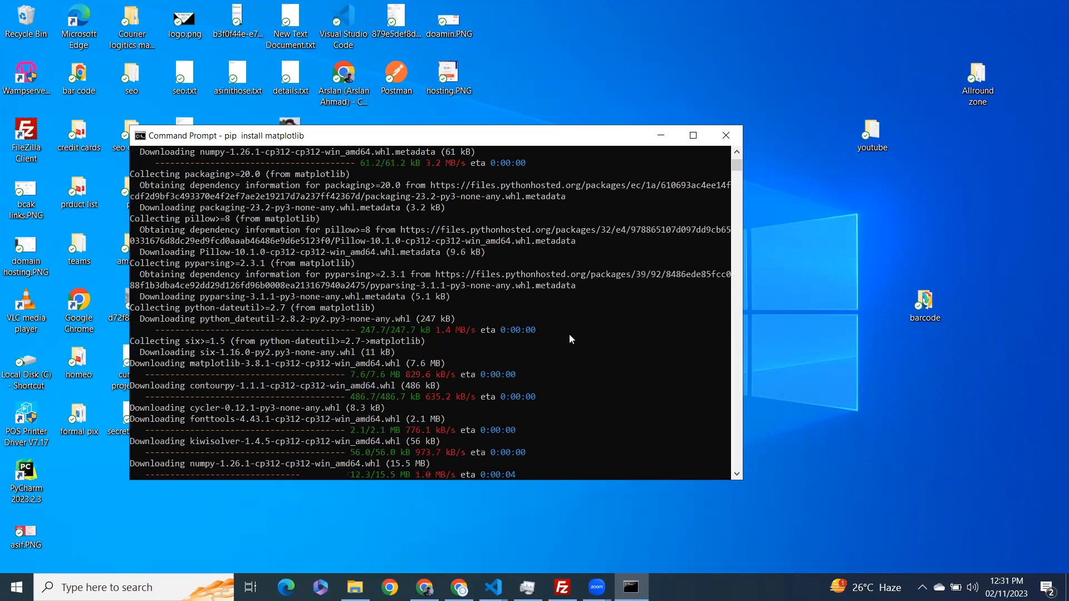
mouse_move(752, 511)
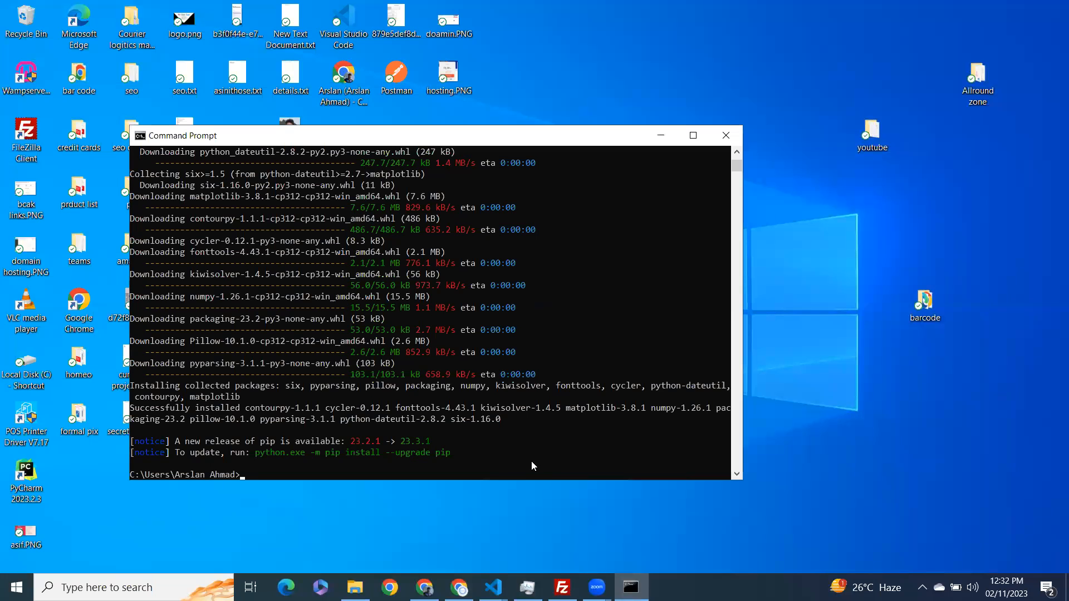
Step: Relaunch Python and run 'import matplotlib', which now succeeds with version 3.8.1
type("pa")
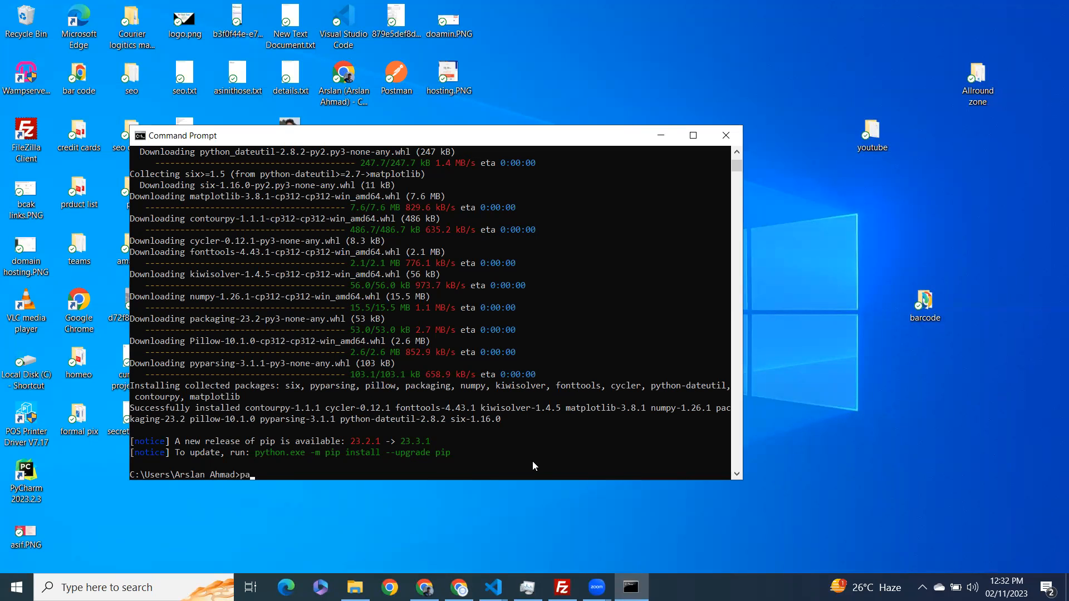
type("ython")
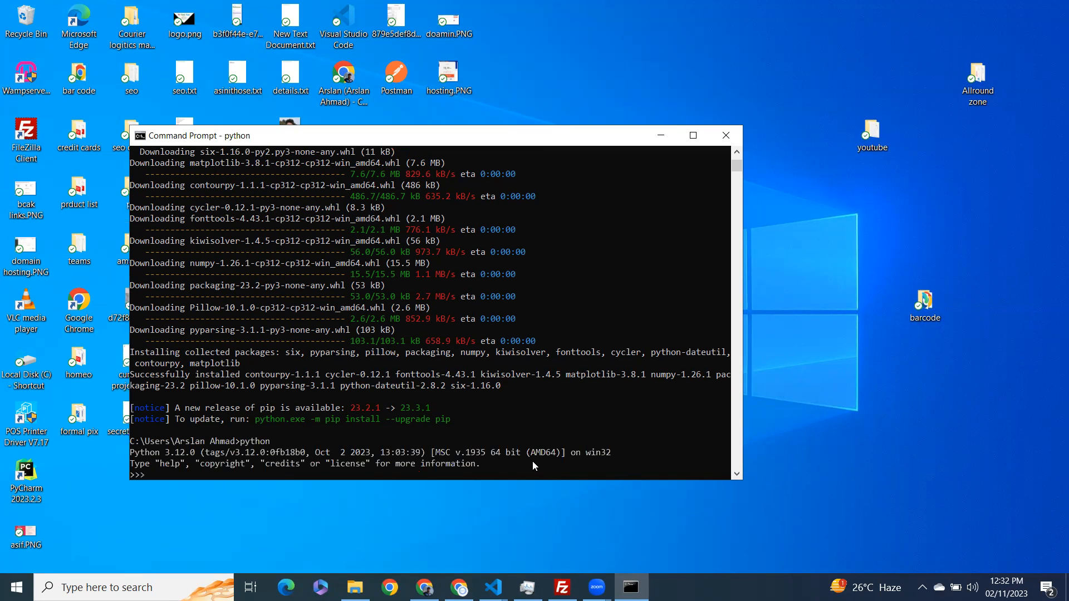
type("import")
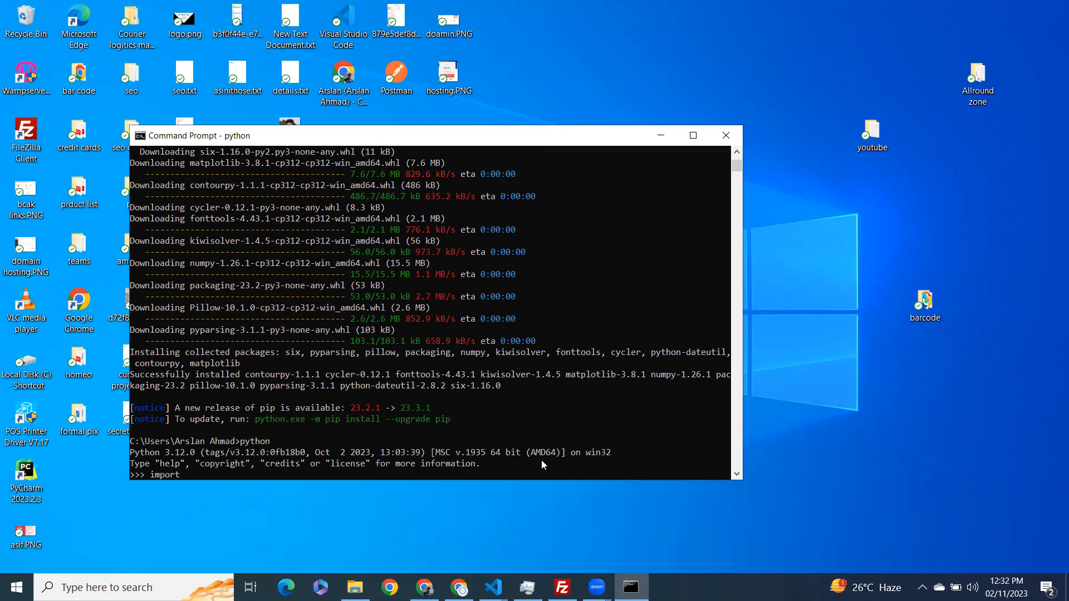
type("matplotlib")
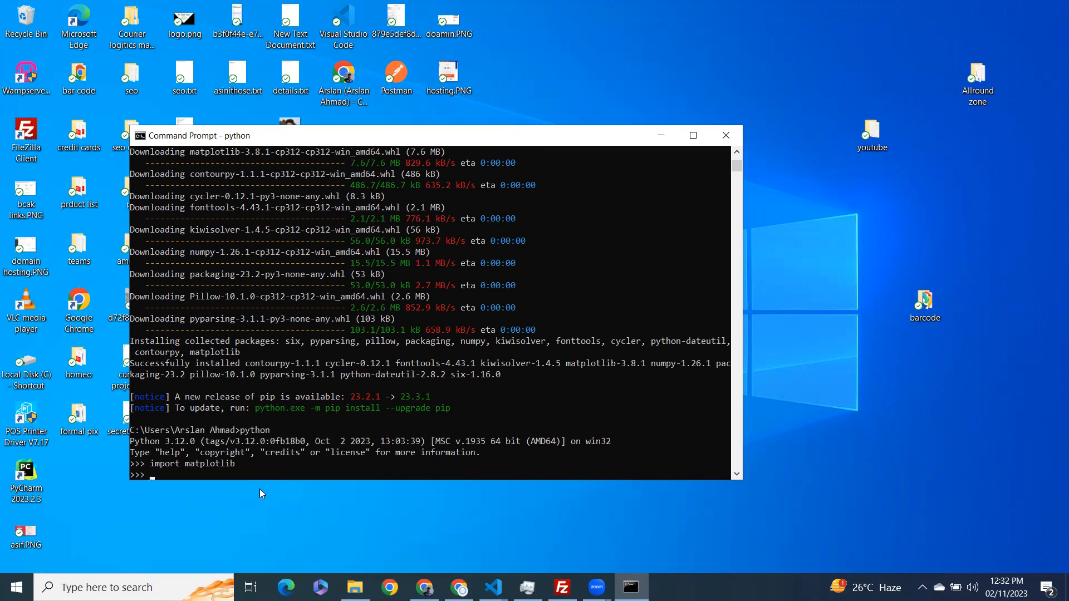
mouse_move(201, 468)
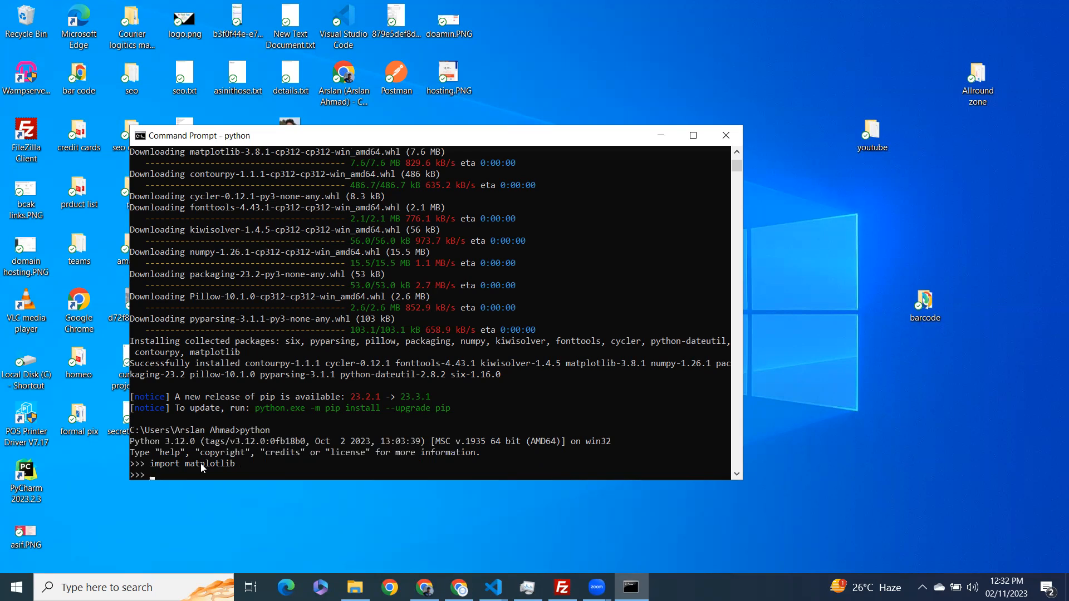
mouse_move(774, 552)
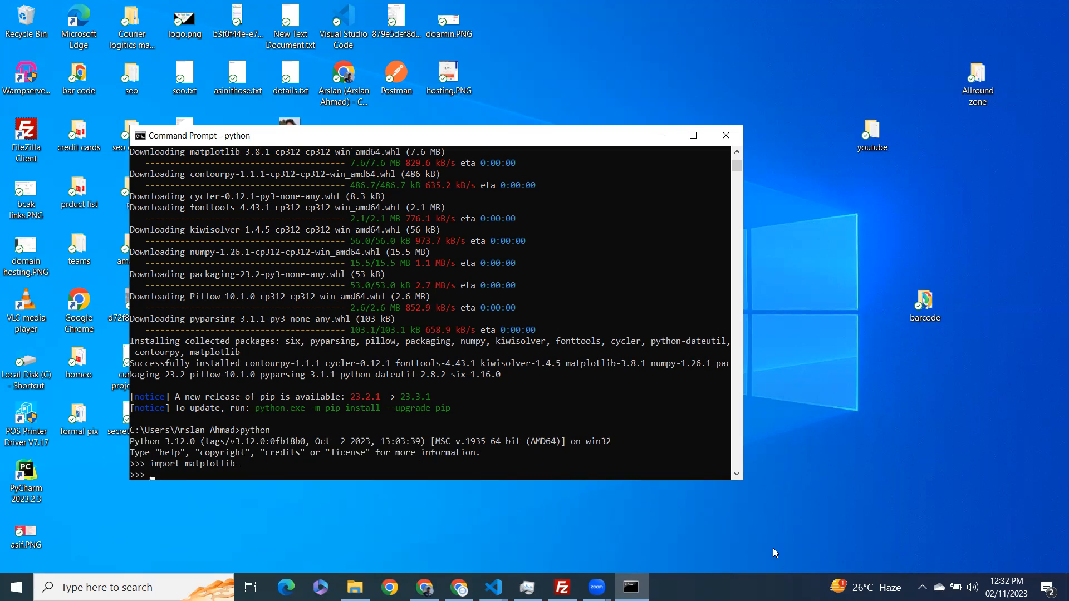